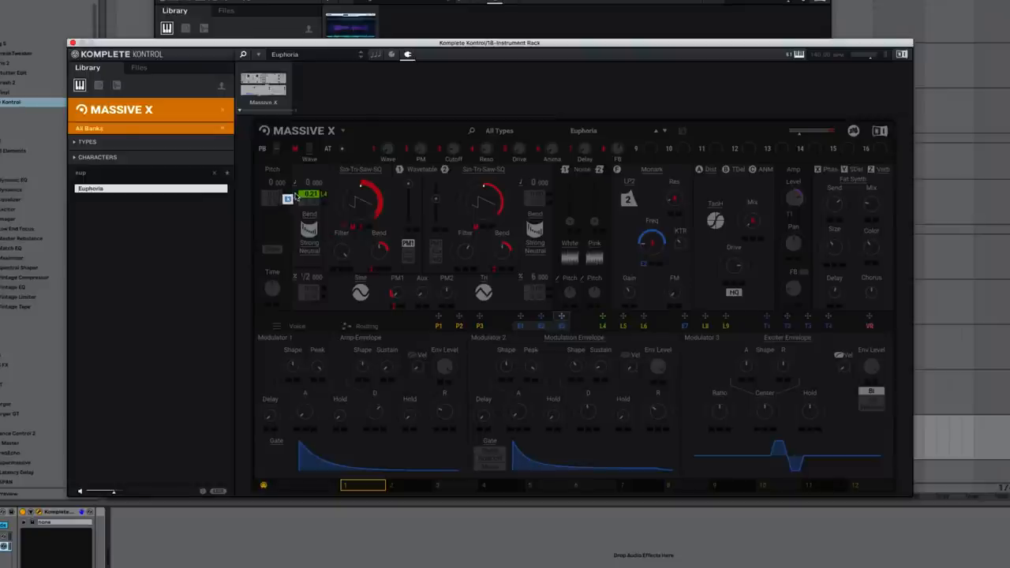
# - Show the type options for Modulator 3 after routing the Exciter Envelope to Oscillator 1 pitch
pyautogui.click(787, 350)
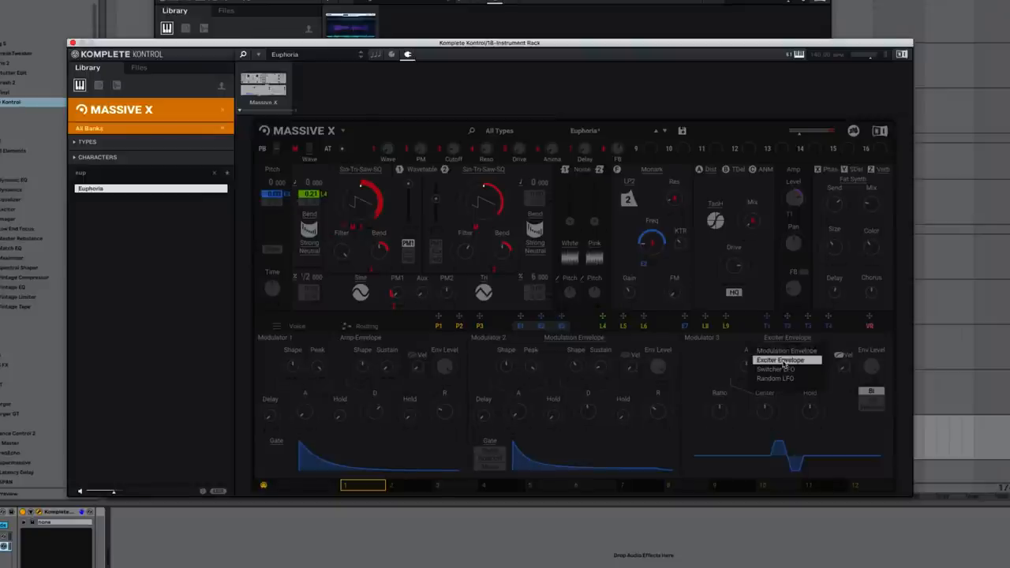